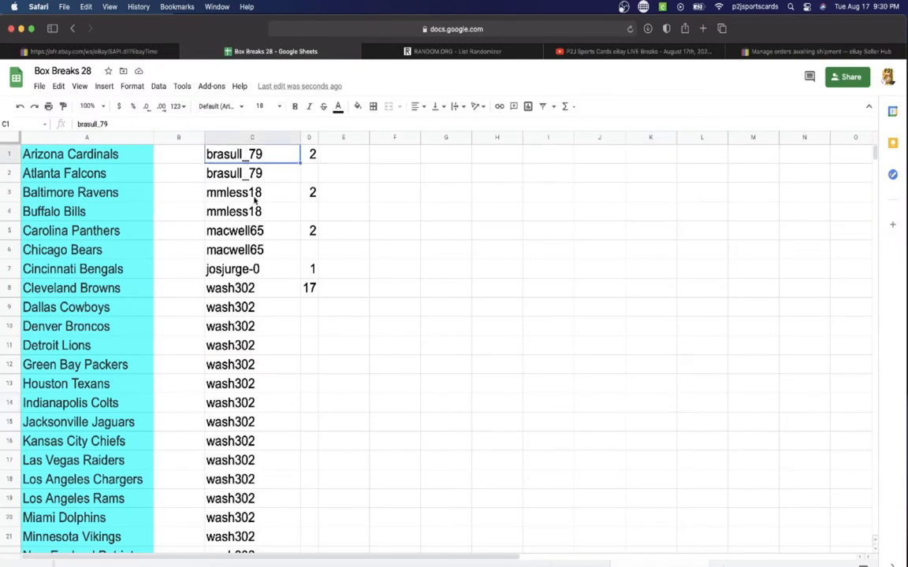
pyautogui.moveTo(256, 192)
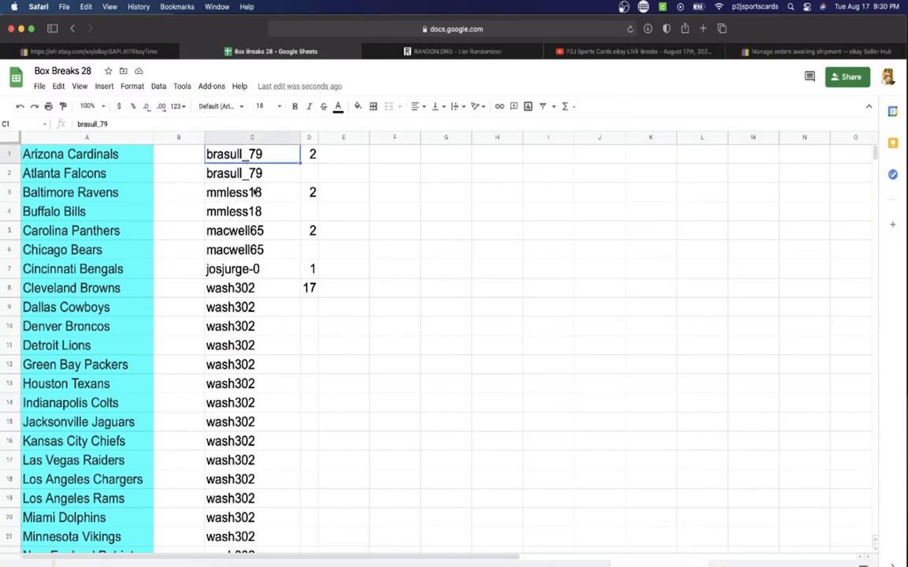
# Inspect the buyer usernames and copy the whole column C of usernames.
pyautogui.click(252, 230)
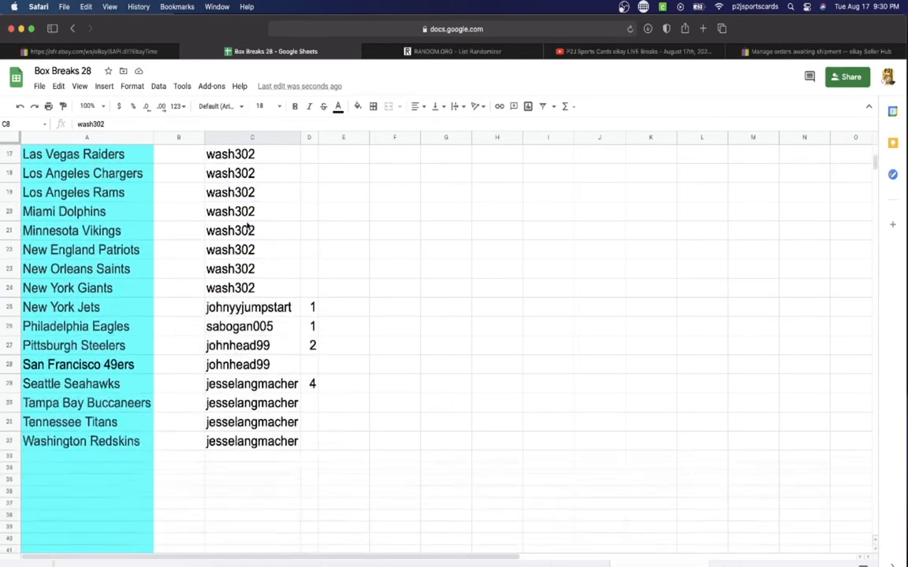
pyautogui.click(249, 287)
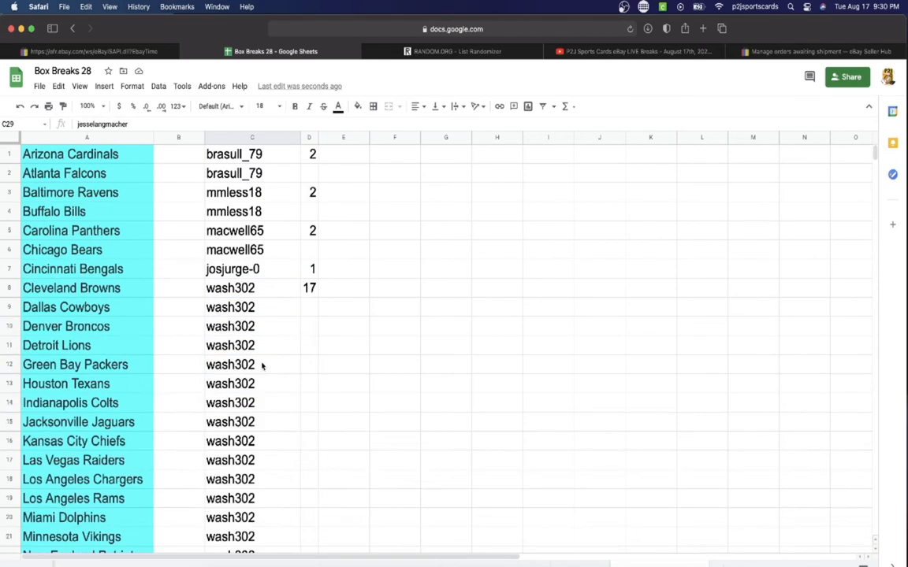
pyautogui.click(253, 137)
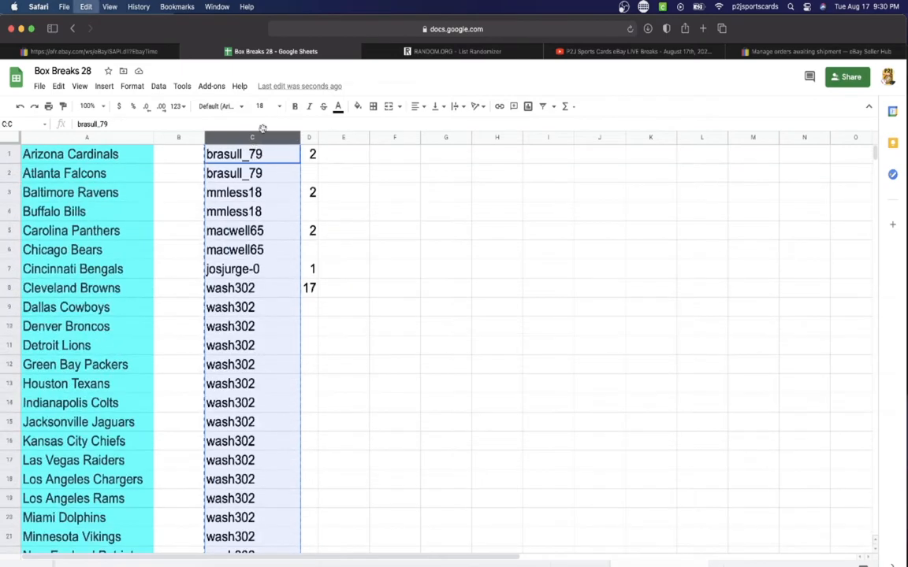
# Paste the 32 usernames into RANDOM.ORG List Randomizer and shuffle them repeatedly.
pyautogui.click(457, 52)
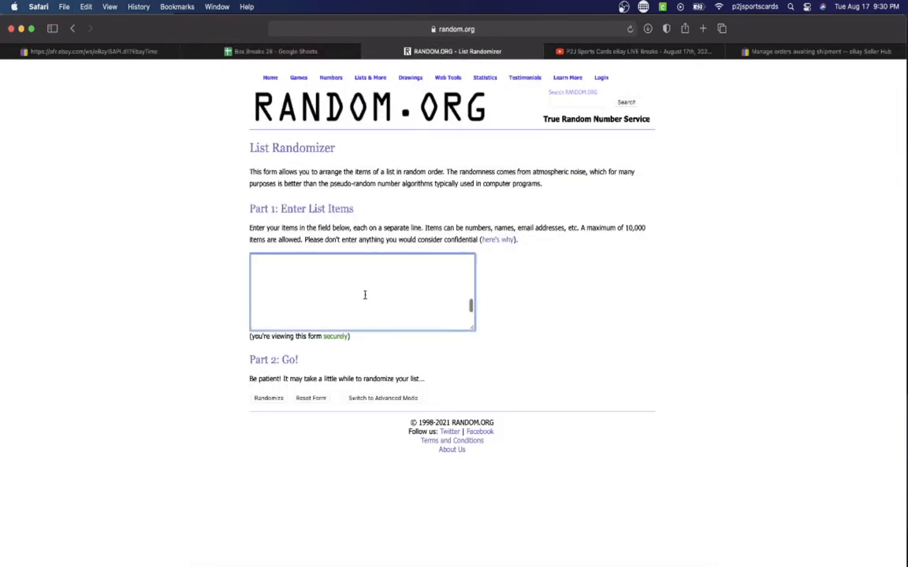
pyautogui.write('brasul_79')
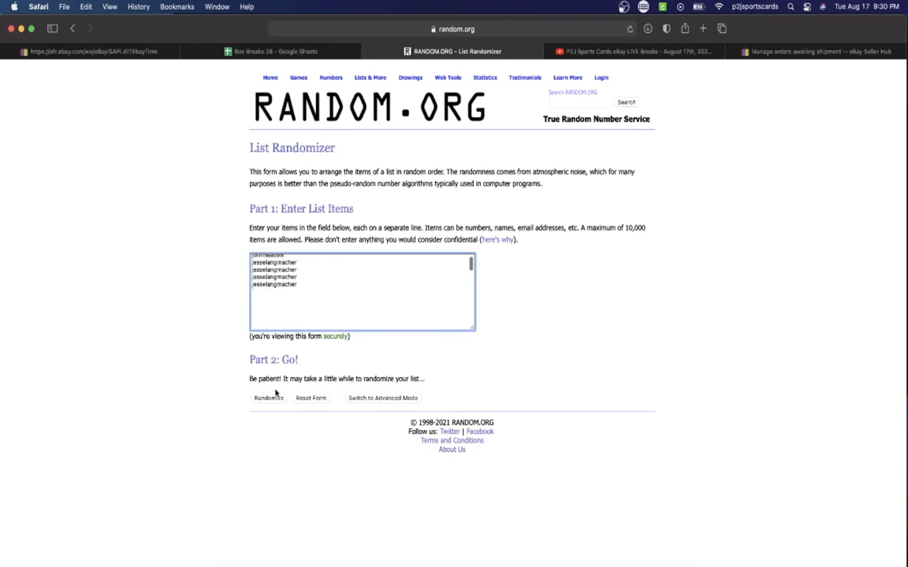
pyautogui.click(268, 398)
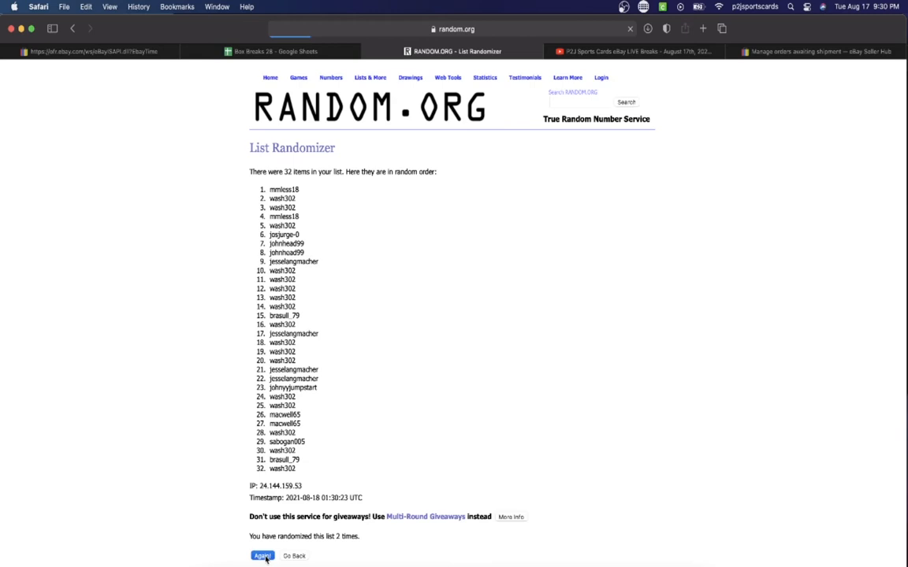
pyautogui.click(260, 557)
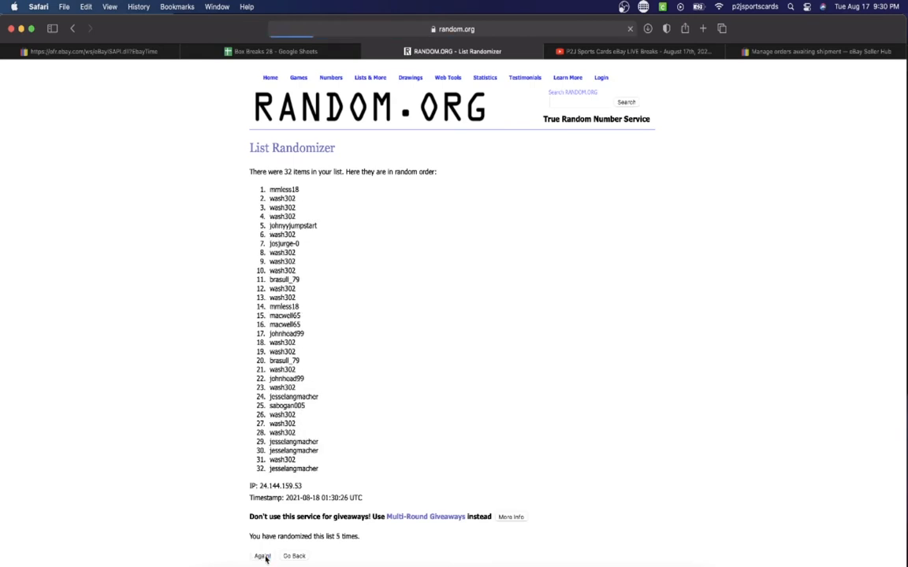
pyautogui.click(259, 555)
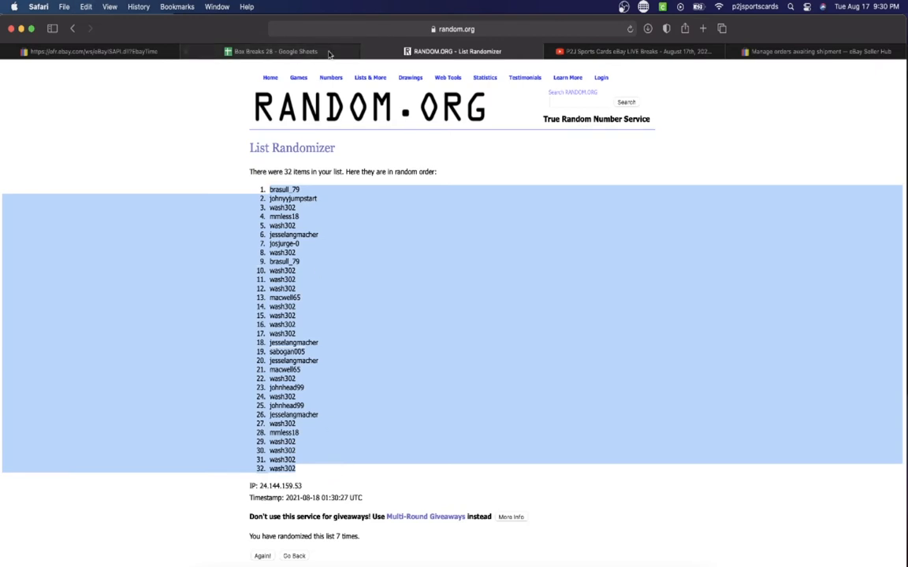
# Paste the shuffled usernames into column B and review buyers for Bills, Bears, Browns, Broncos.
pyautogui.click(276, 51)
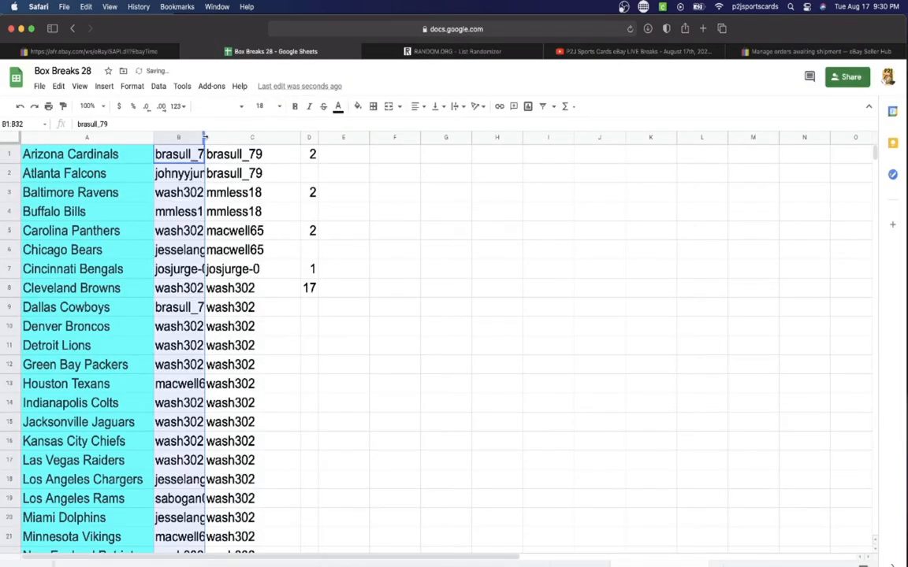
pyautogui.scroll(-3)
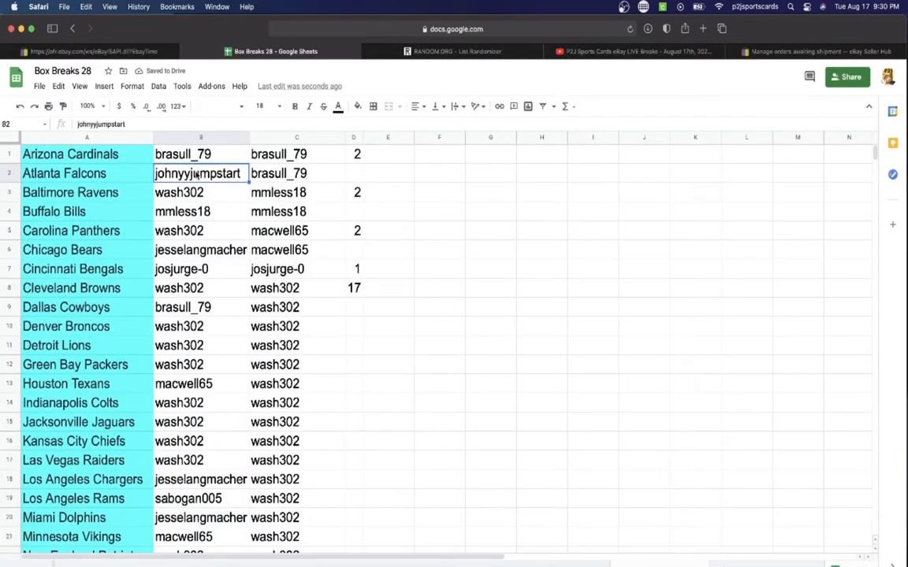
pyautogui.click(201, 211)
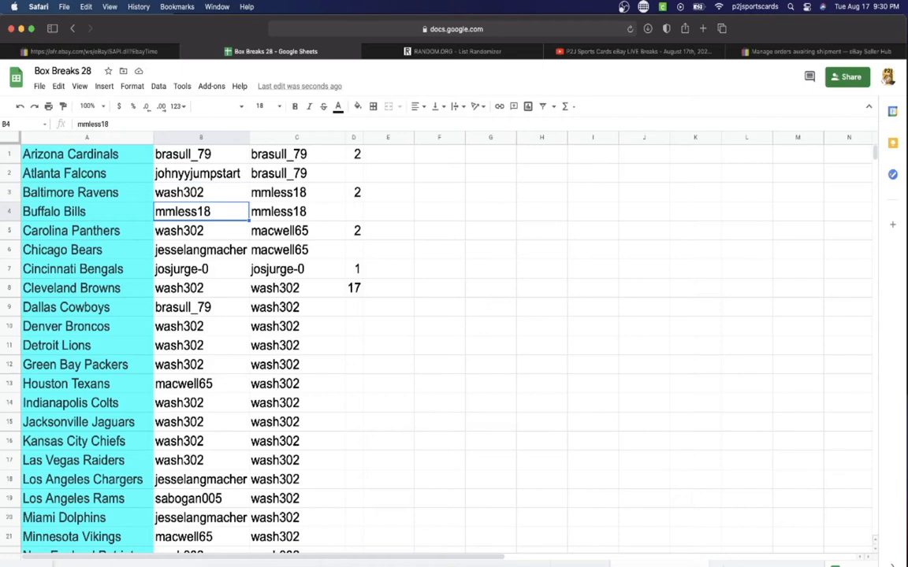
pyautogui.click(200, 250)
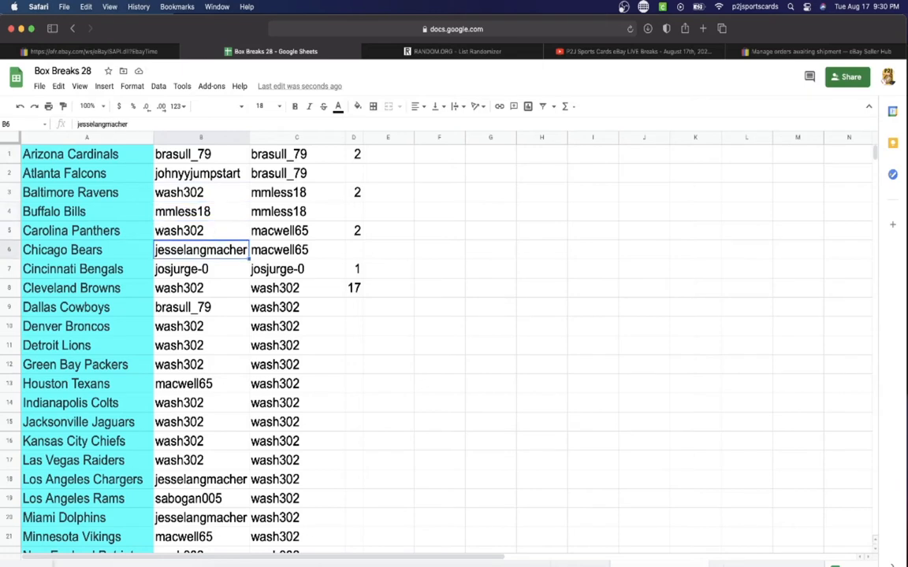
pyautogui.click(200, 287)
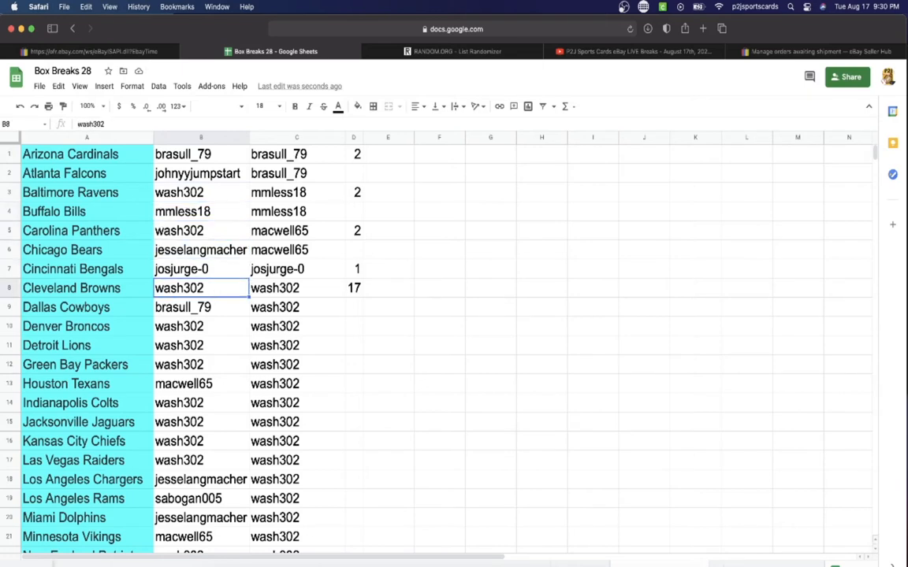
pyautogui.click(200, 307)
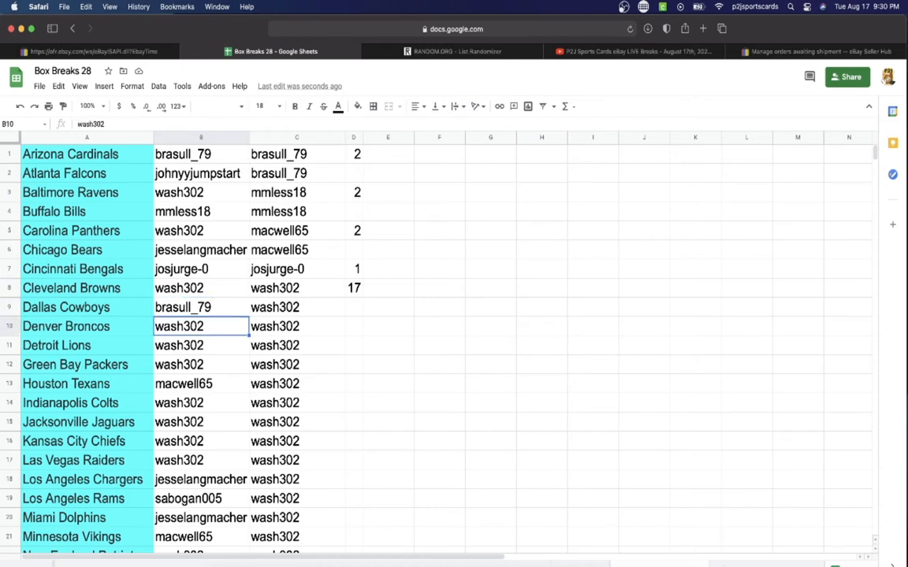
# Review the buyers assigned to Colts, Rams and later teams down through Tennessee Titans.
pyautogui.click(201, 384)
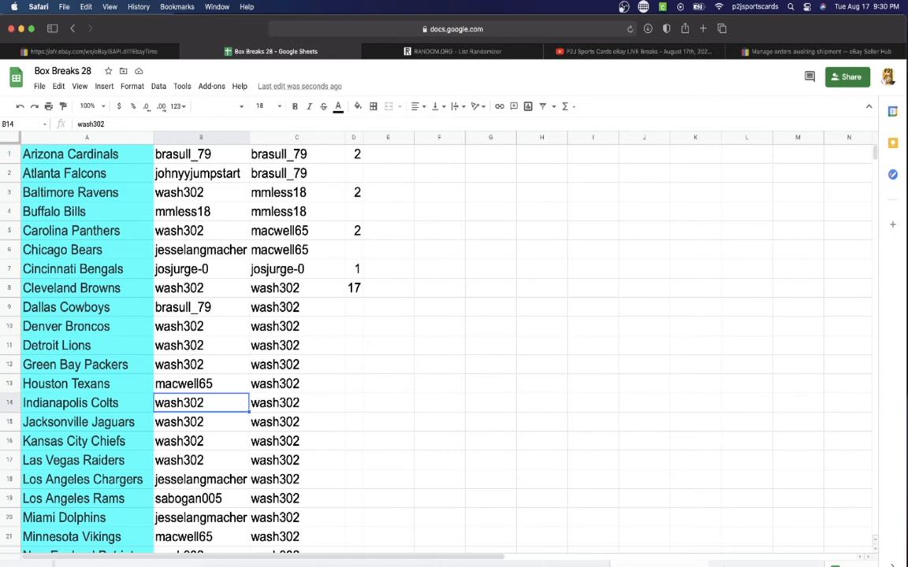
pyautogui.click(200, 479)
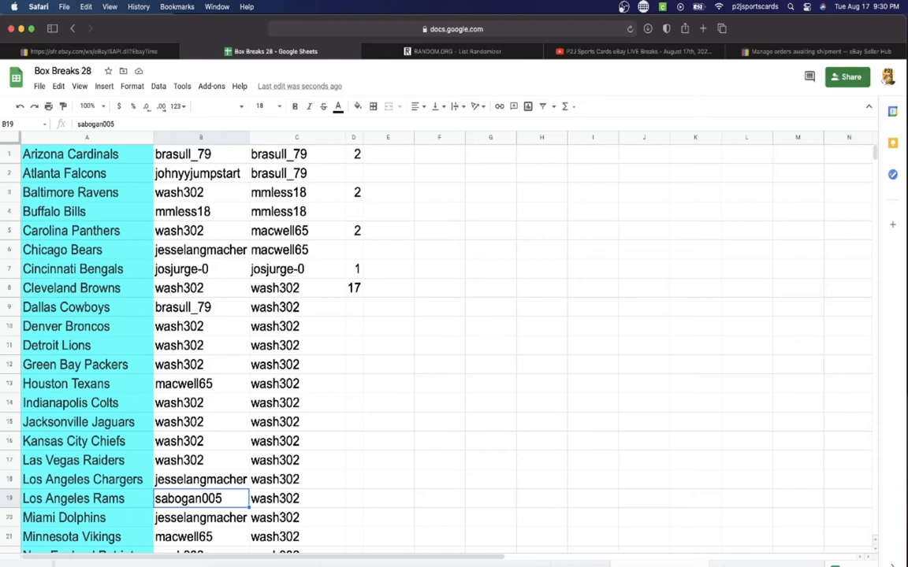
pyautogui.click(197, 537)
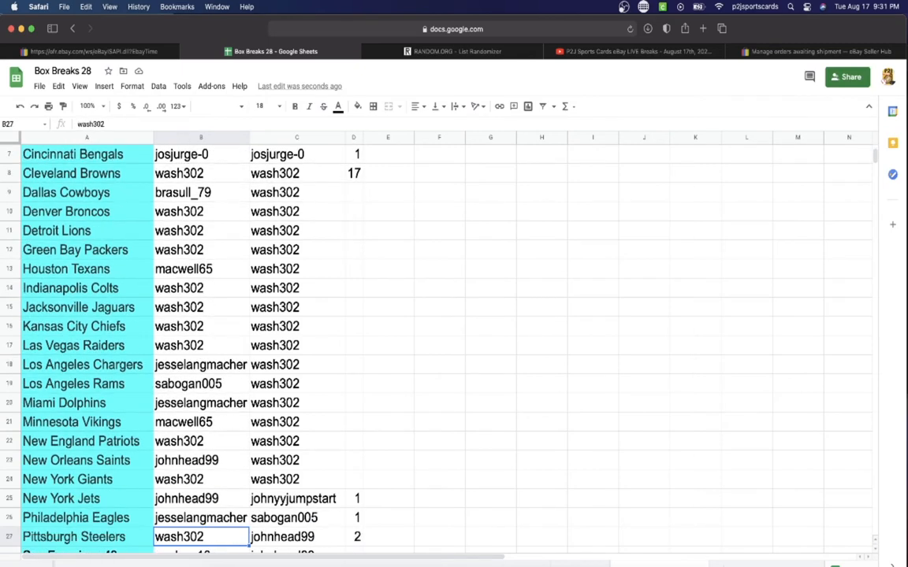
pyautogui.scroll(-3)
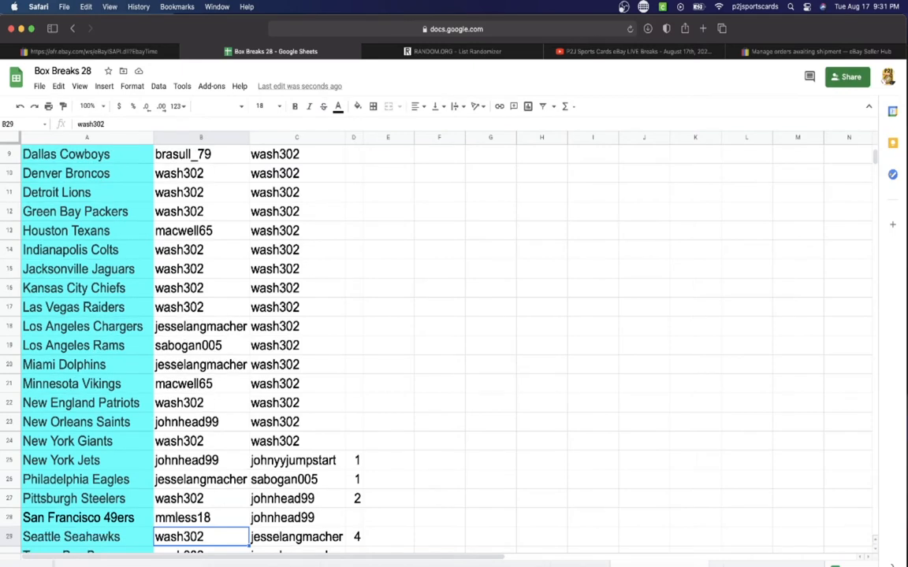
pyautogui.scroll(-3)
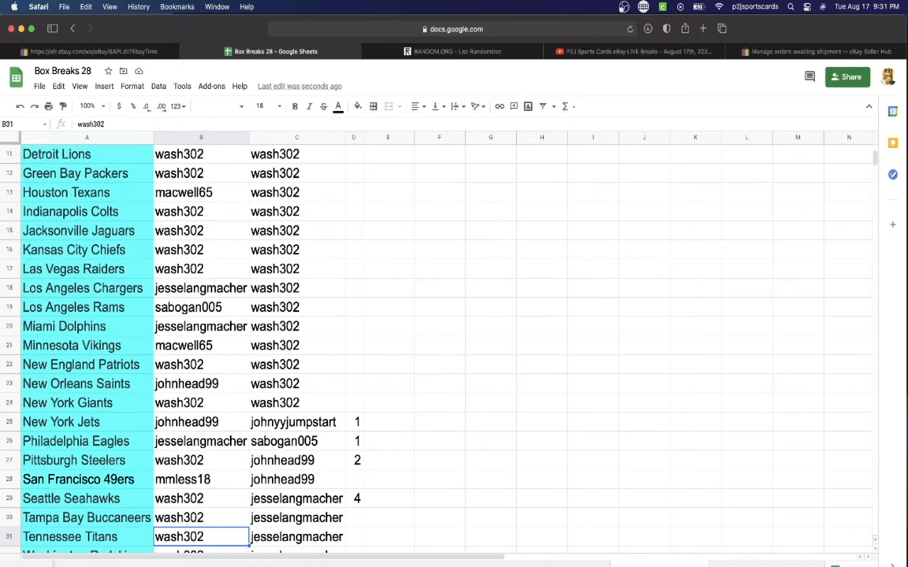